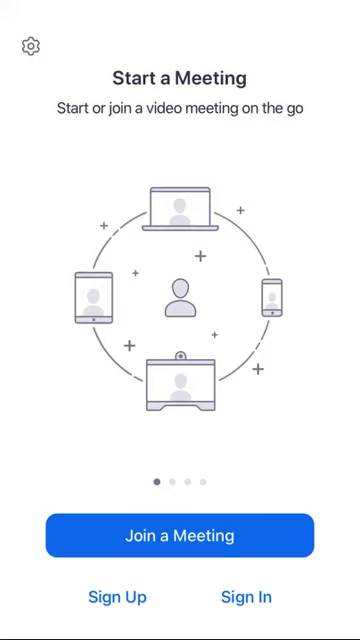
- Follow the meeting invitation link so zoom.us loads in Chrome and offers to open Zoom
left_click(180, 534)
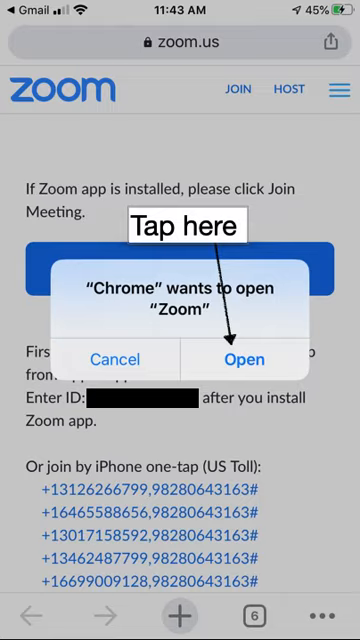
- Let Chrome hand the meeting to the Zoom app and grant camera and microphone access
left_click(244, 360)
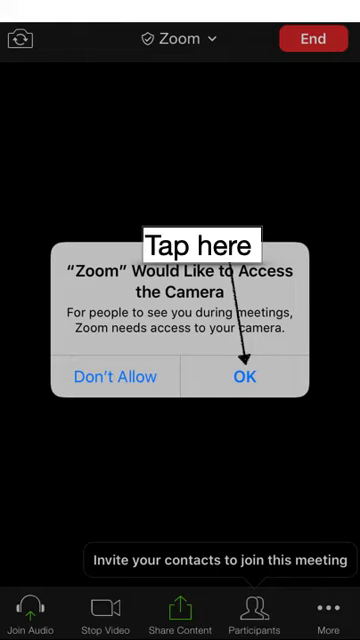
left_click(244, 376)
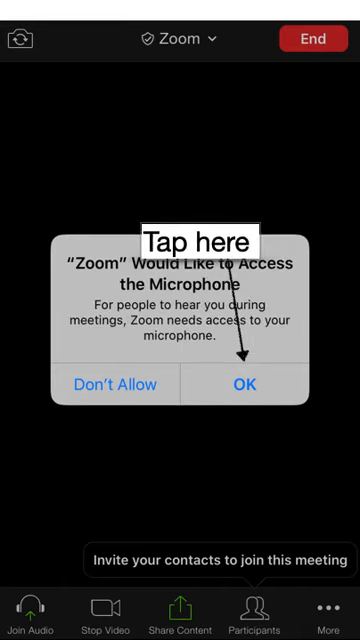
left_click(244, 384)
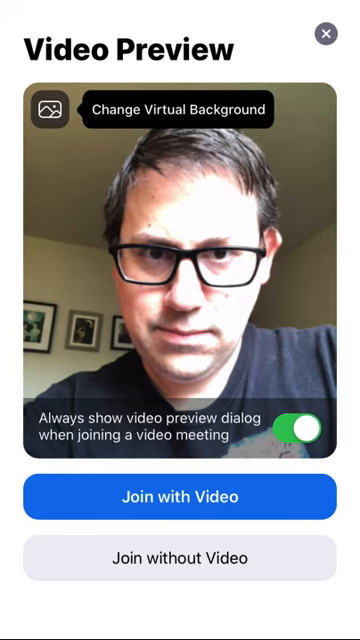
- Enter the meeting with video on and audio connected via Call using Internet Audio
left_click(180, 496)
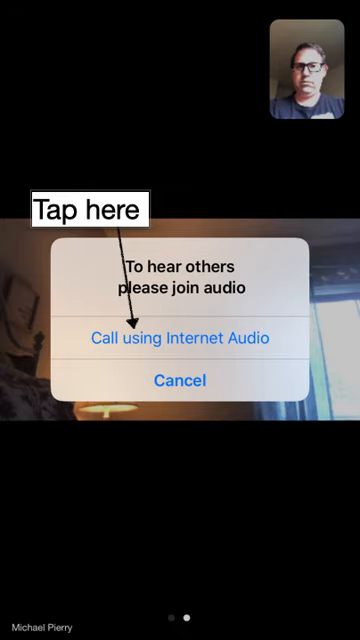
left_click(180, 336)
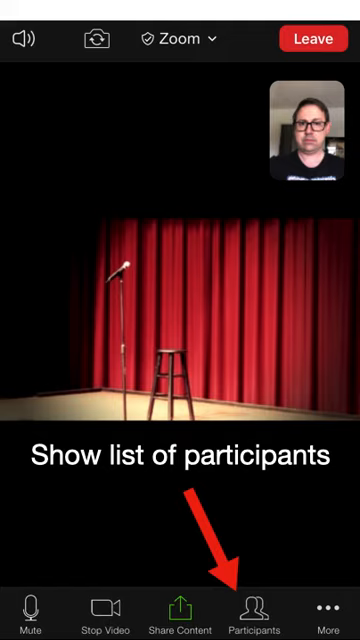
- From the Participants list, raise your hand on your own entry (Susan)
left_click(252, 610)
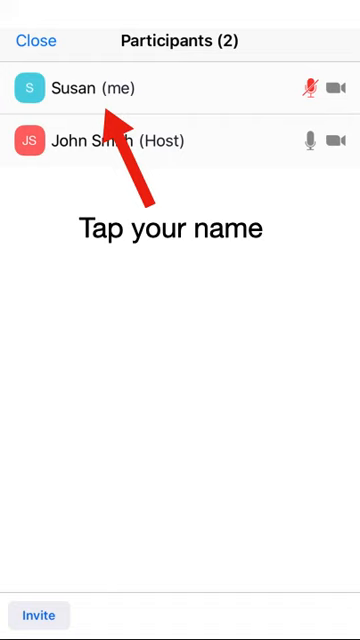
left_click(90, 88)
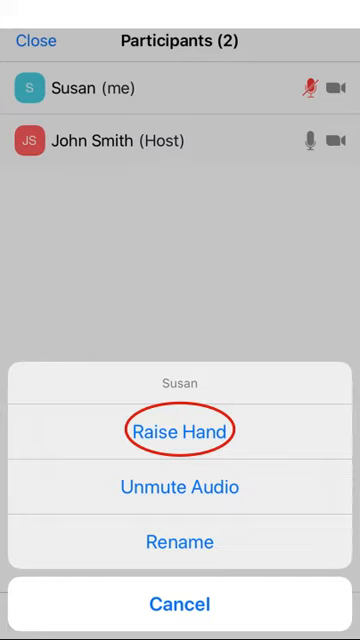
left_click(180, 430)
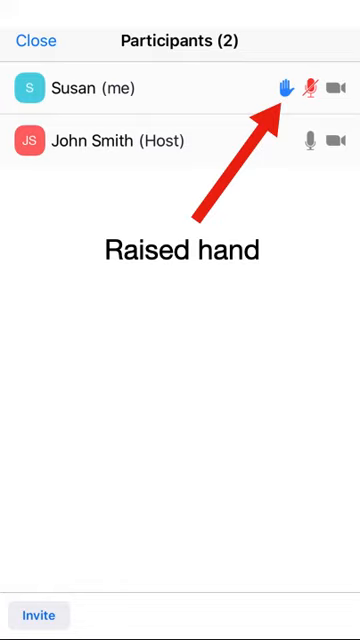
- Unmute your own audio from your participant entry's options
left_click(90, 88)
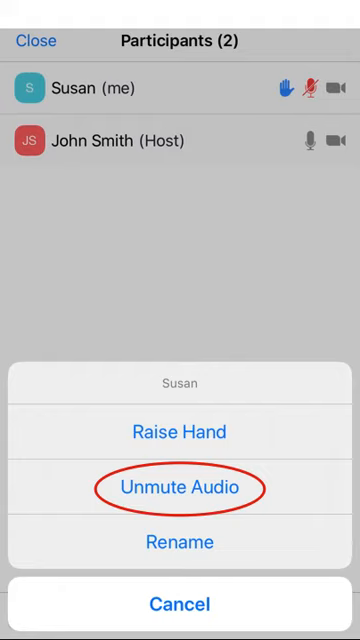
left_click(180, 488)
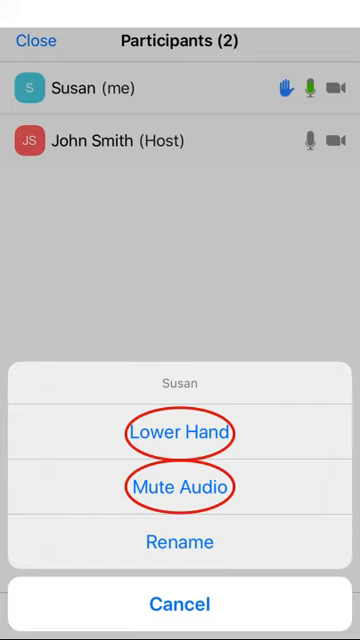
- Dismiss your participant options and close Participants to return to the meeting view
left_click(180, 488)
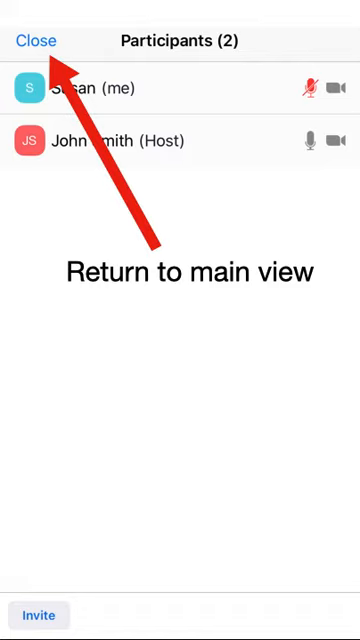
left_click(36, 40)
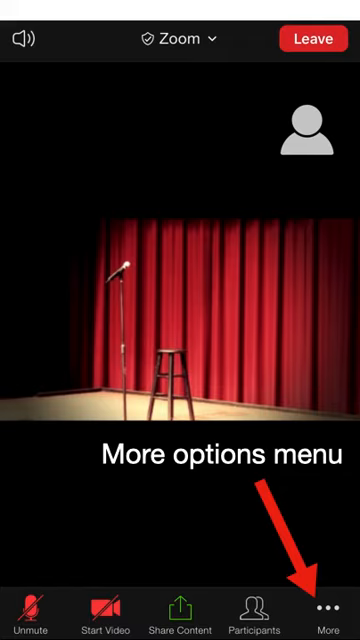
- View the extra meeting options under More
left_click(332, 608)
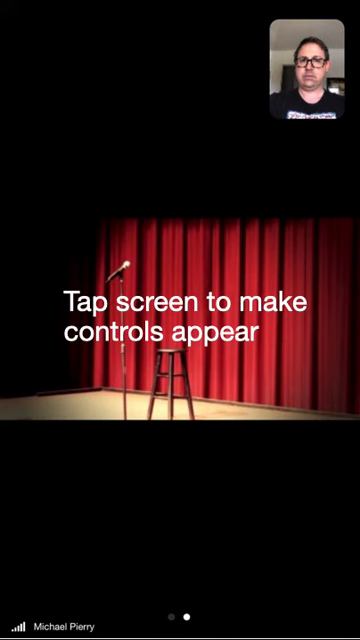
- Swipe across the meeting views, then bring up the Leave confirmation
scroll("left", 3)
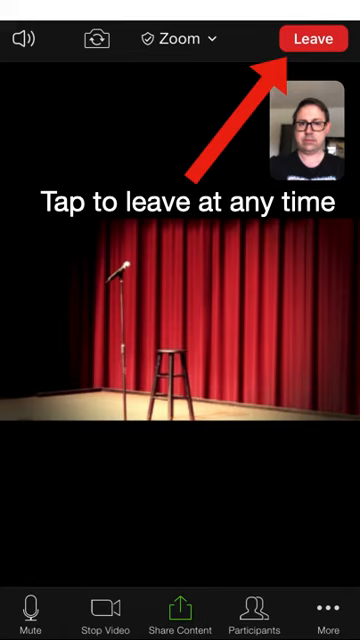
left_click(316, 36)
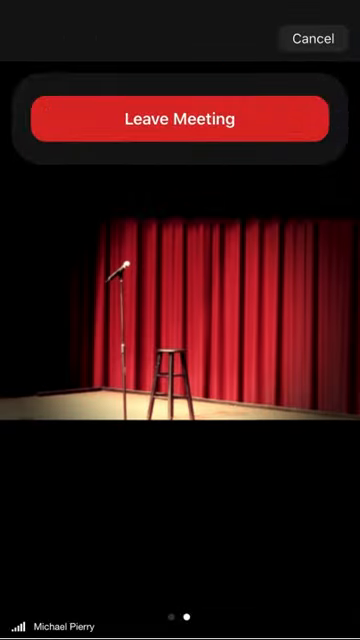